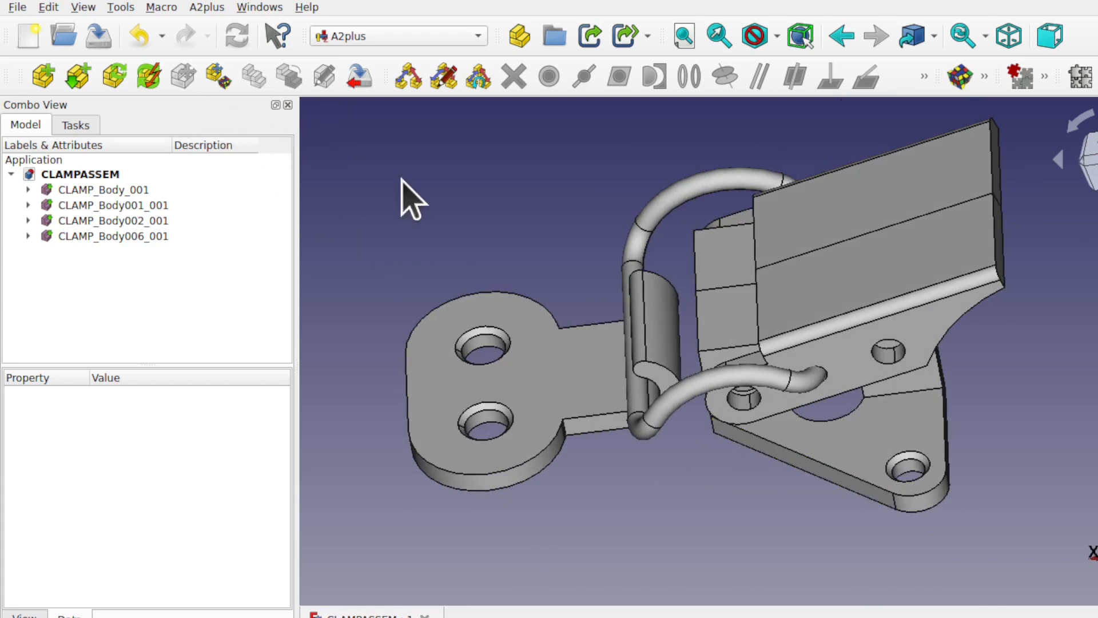
pyautogui.moveTo(220, 75)
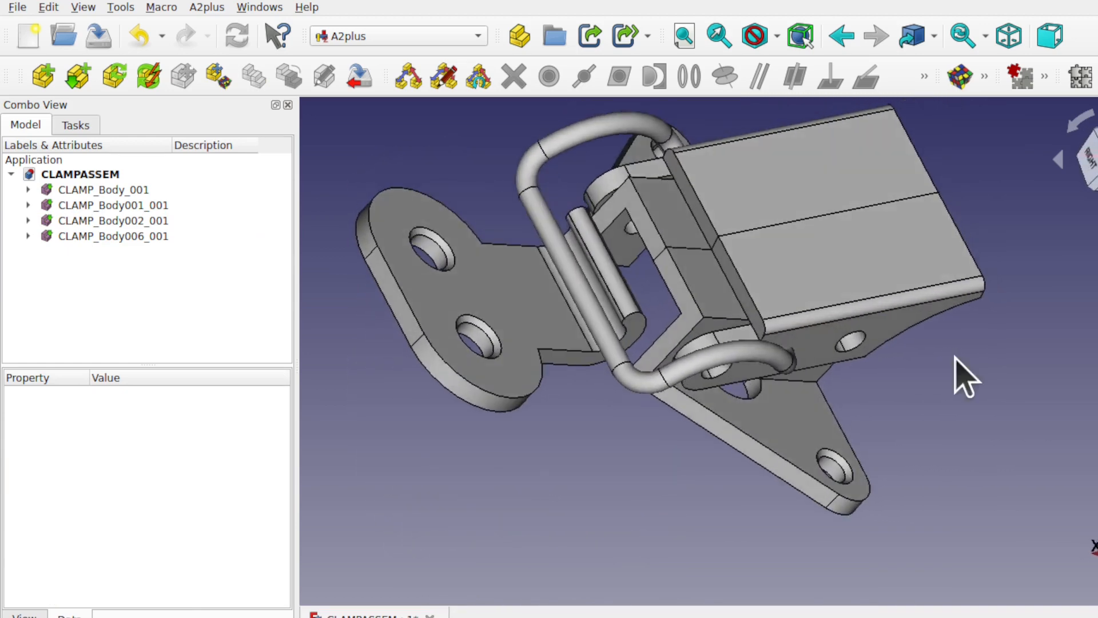
pyautogui.moveTo(641, 403)
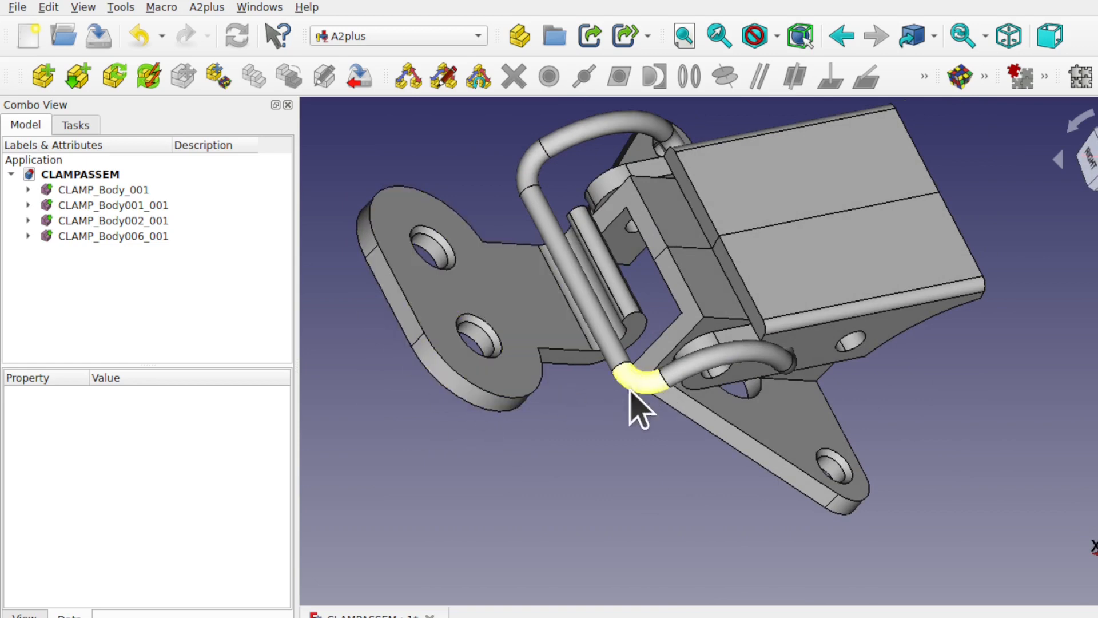